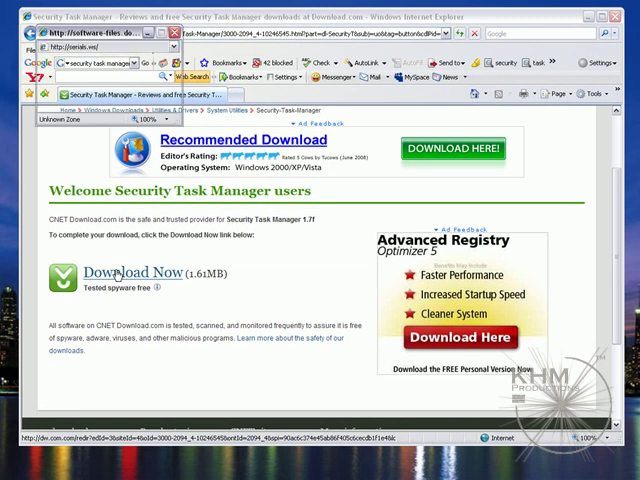
Step: Download the Security Task Manager installer from CNET and choose to run it
{"action": "left_click", "coordinate": [130, 272]}
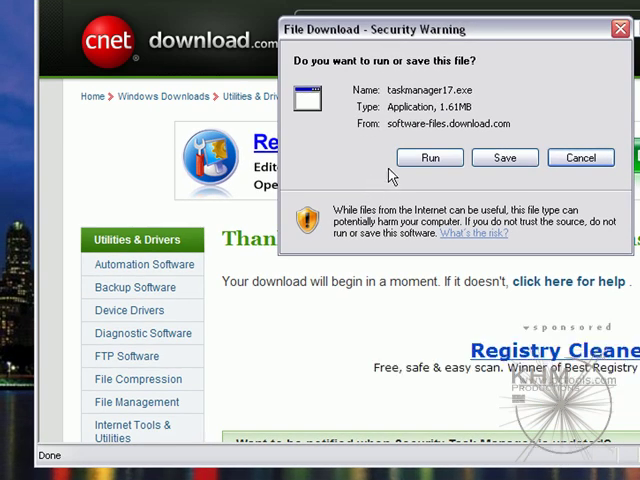
{"action": "left_click", "coordinate": [428, 156]}
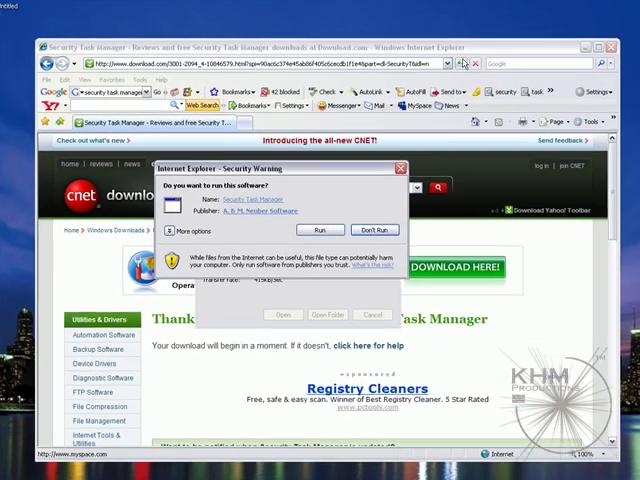
Step: Confirm running the installer and proceed through setup to the trial start screen
{"action": "left_click", "coordinate": [318, 230]}
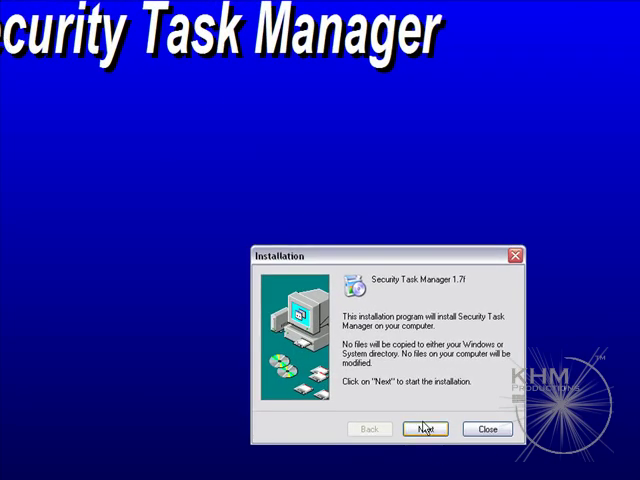
{"action": "left_click", "coordinate": [424, 428]}
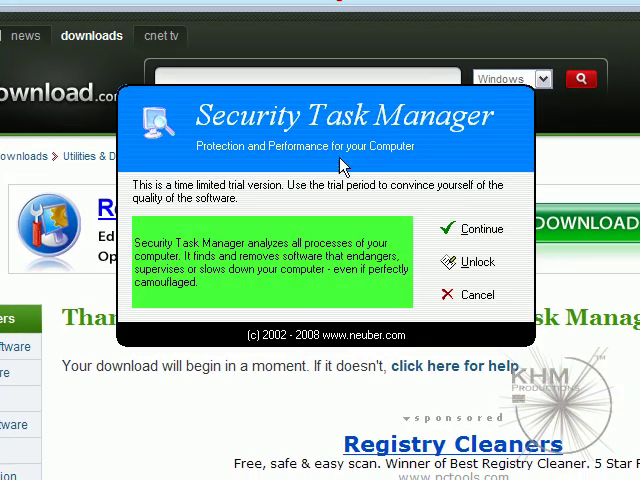
Step: Enter the registration code to unlock the full version and acknowledge the confirmation
{"action": "left_click", "coordinate": [476, 262]}
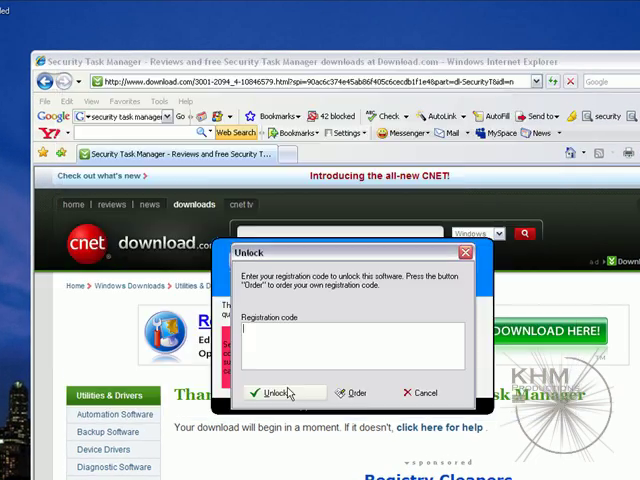
{"action": "left_click", "coordinate": [278, 392]}
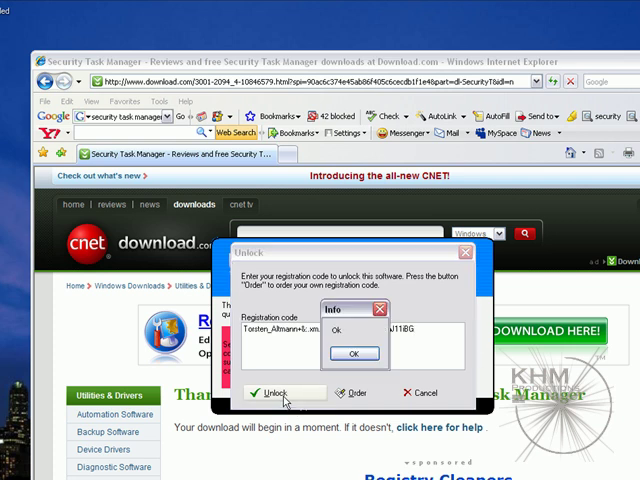
{"action": "left_click", "coordinate": [356, 354]}
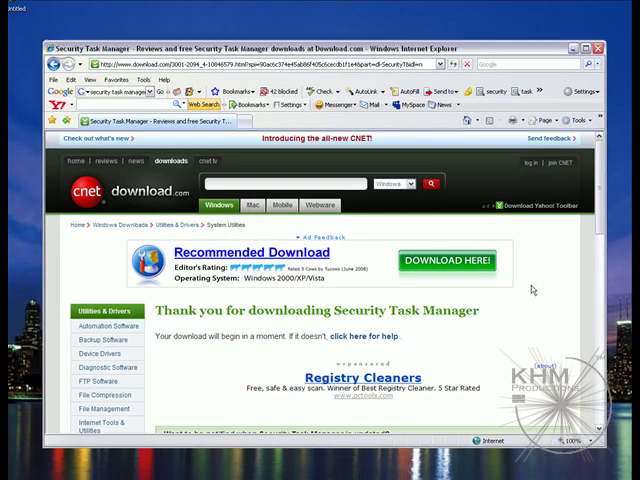
Step: Scroll down the CNET download page before switching to the running processes list
{"action": "scroll", "scroll_direction": "down", "scroll_amount": 3}
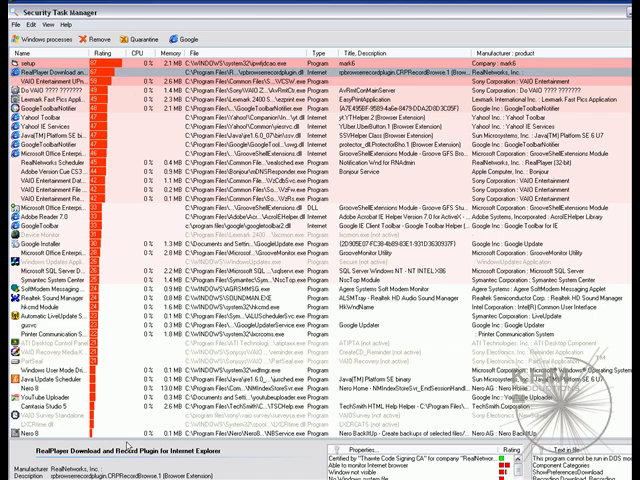
{"action": "mouse_move", "coordinate": [128, 446]}
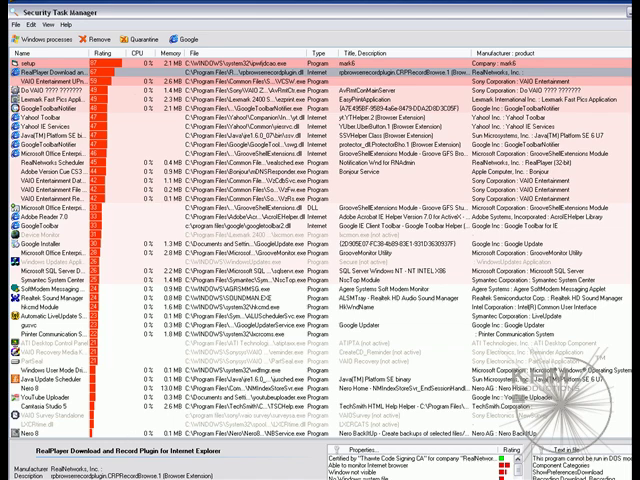